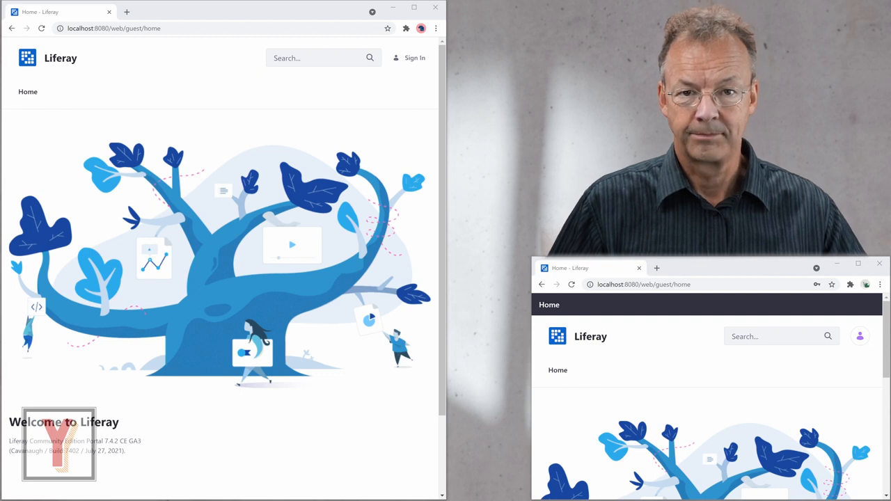
mouse_move(595, 156)
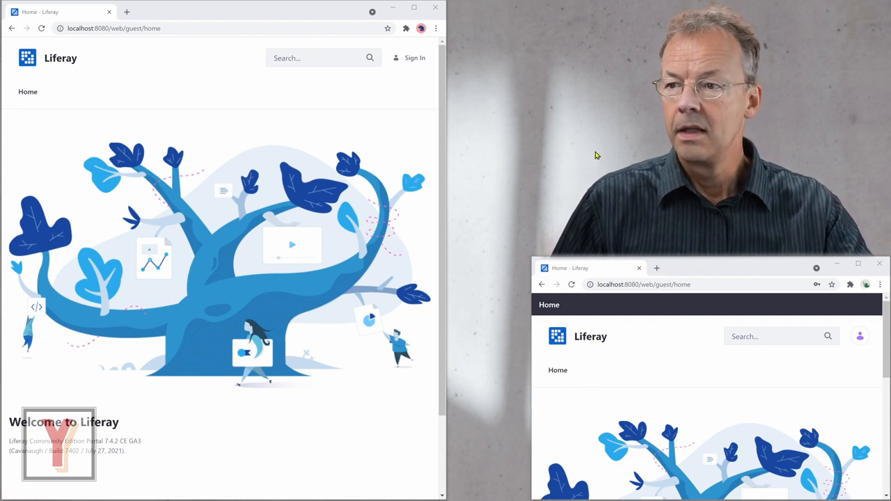
mouse_move(304, 212)
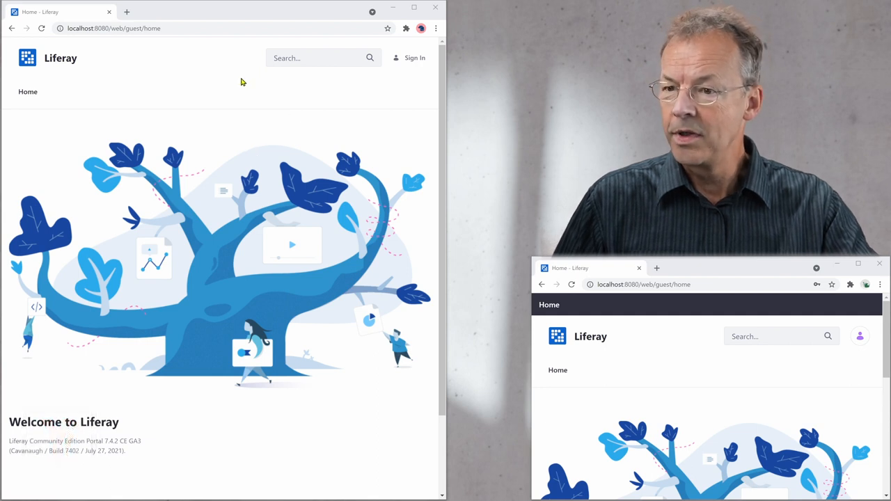
mouse_move(326, 117)
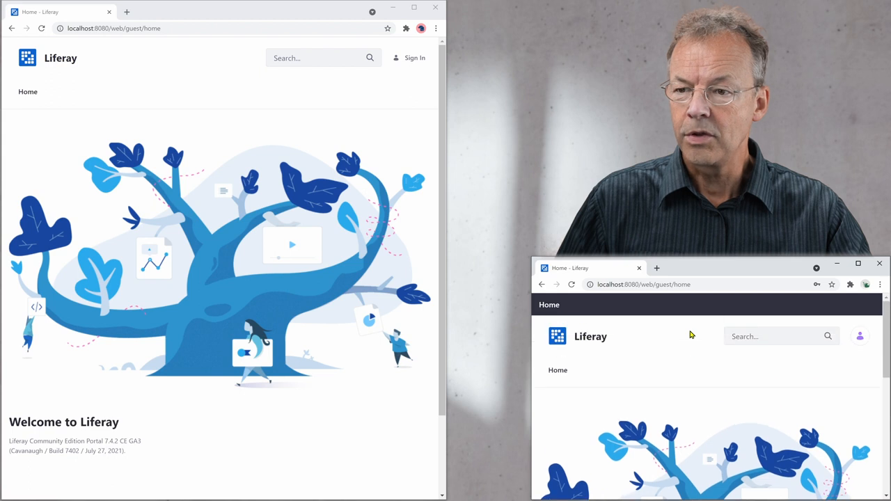
scroll(down, 3)
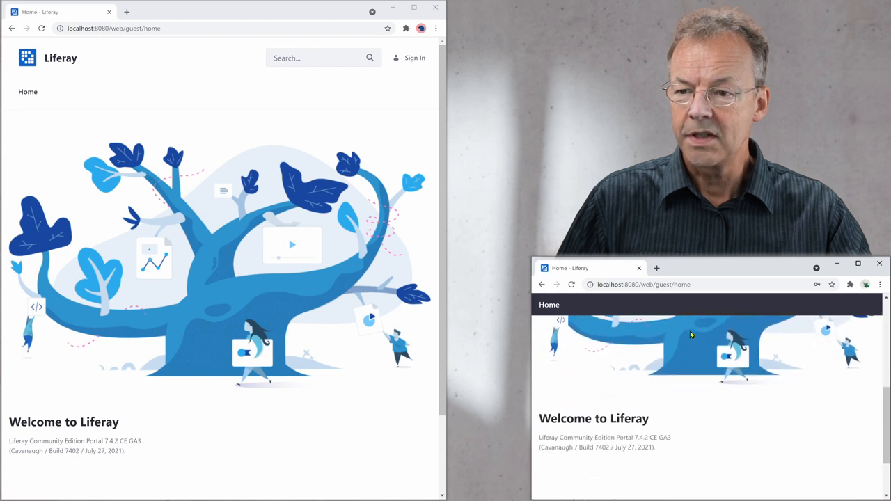
scroll(down, 3)
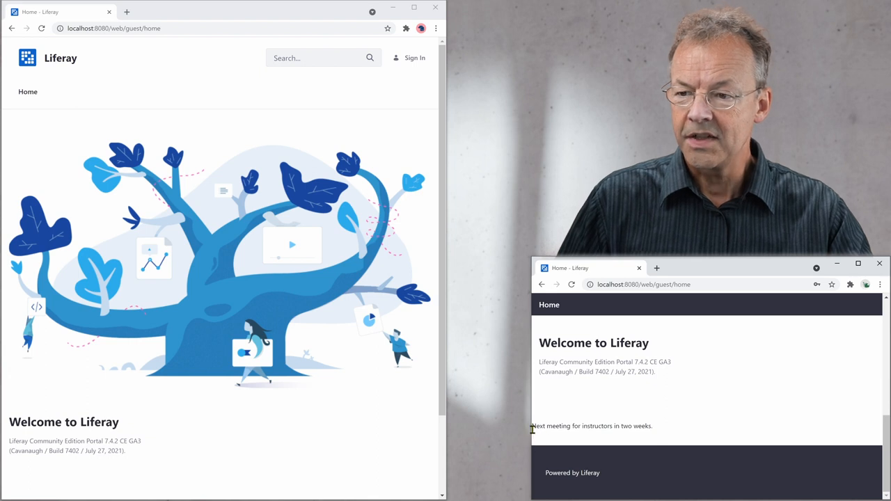
mouse_move(644, 443)
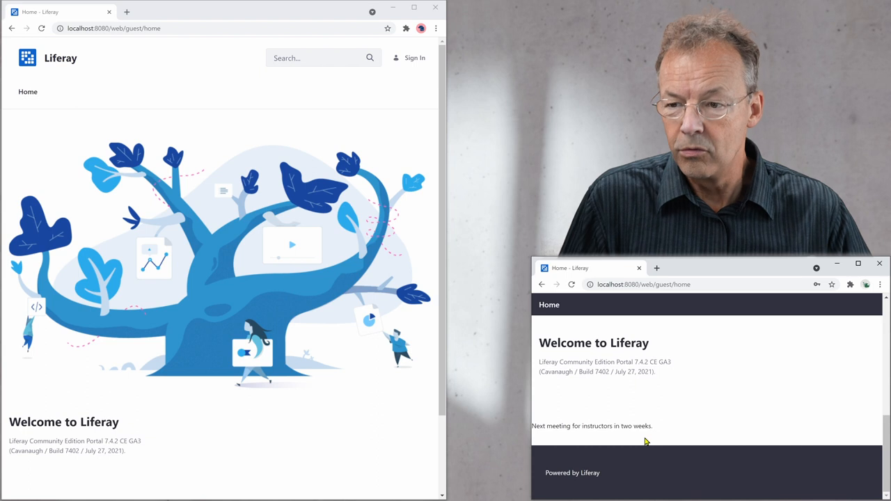
mouse_move(773, 422)
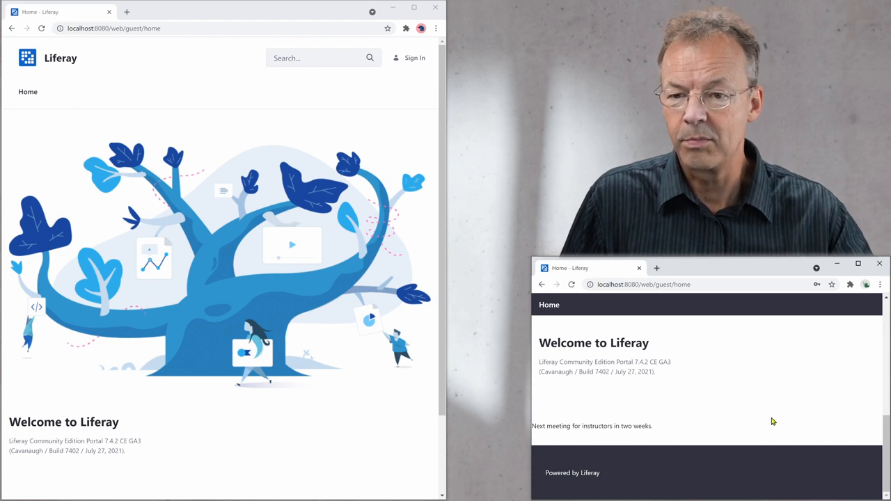
scroll(up, 3)
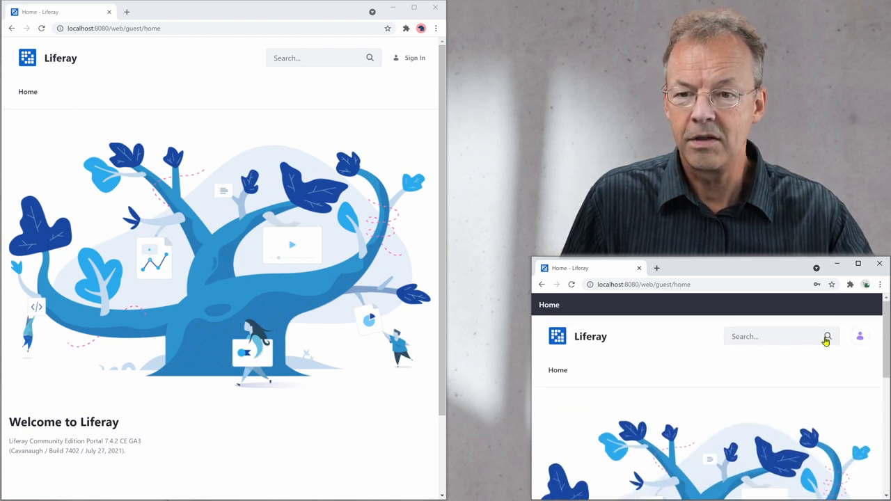
mouse_move(791, 387)
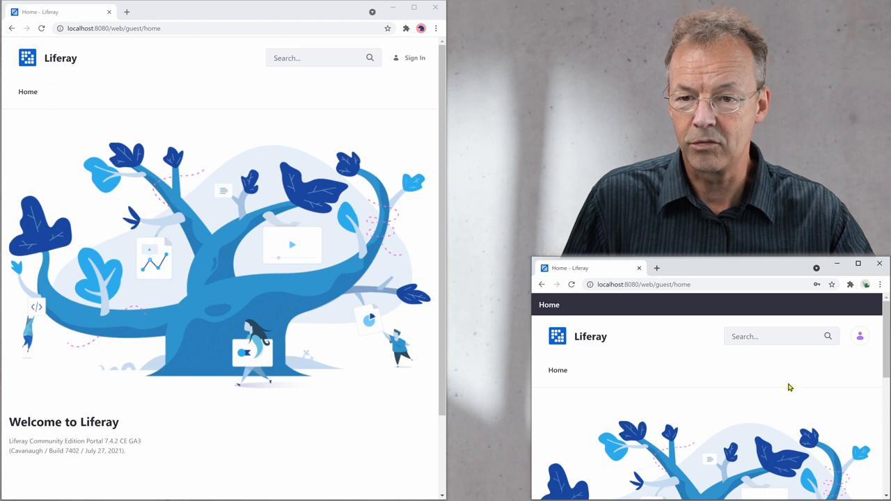
mouse_move(334, 109)
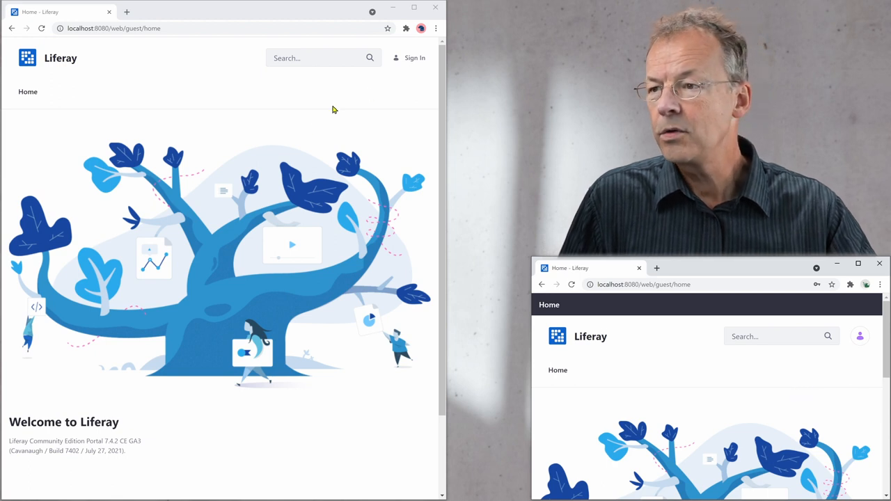
mouse_move(309, 136)
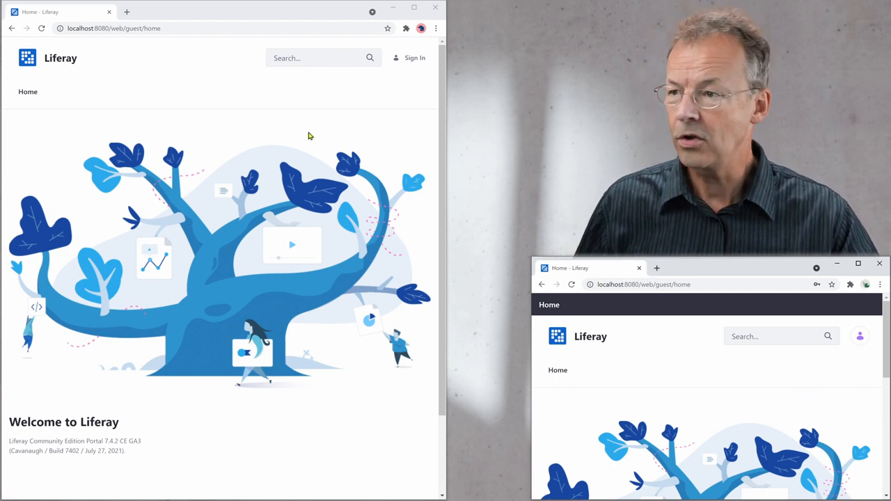
scroll(down, 3)
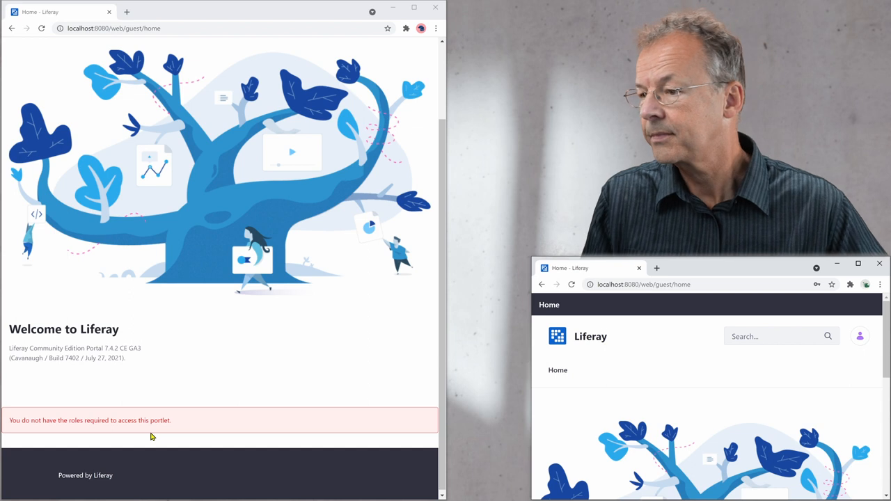
mouse_move(248, 263)
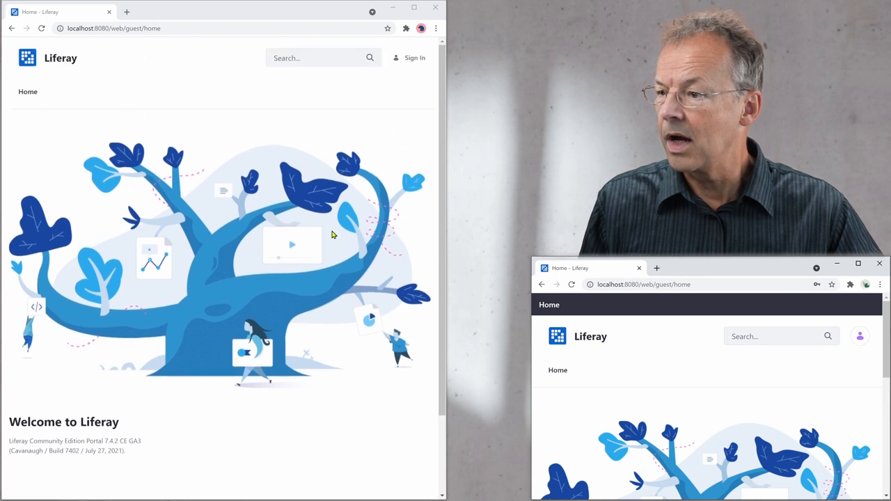
mouse_move(407, 54)
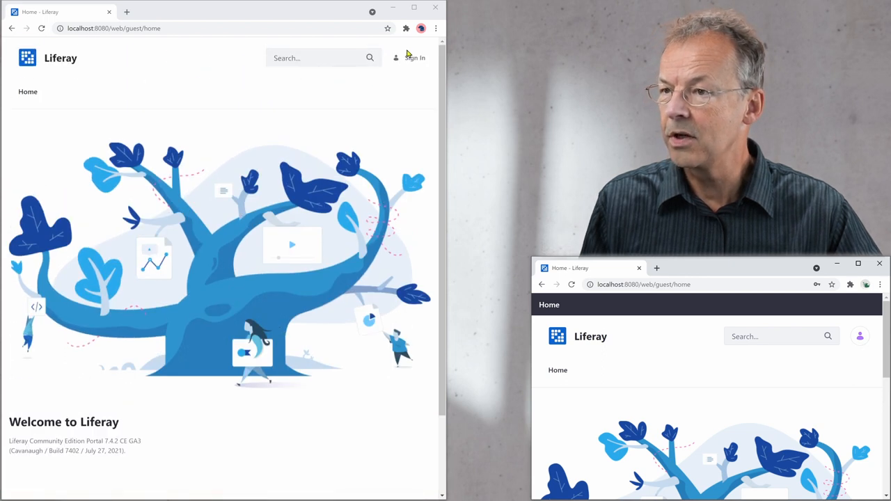
click(414, 59)
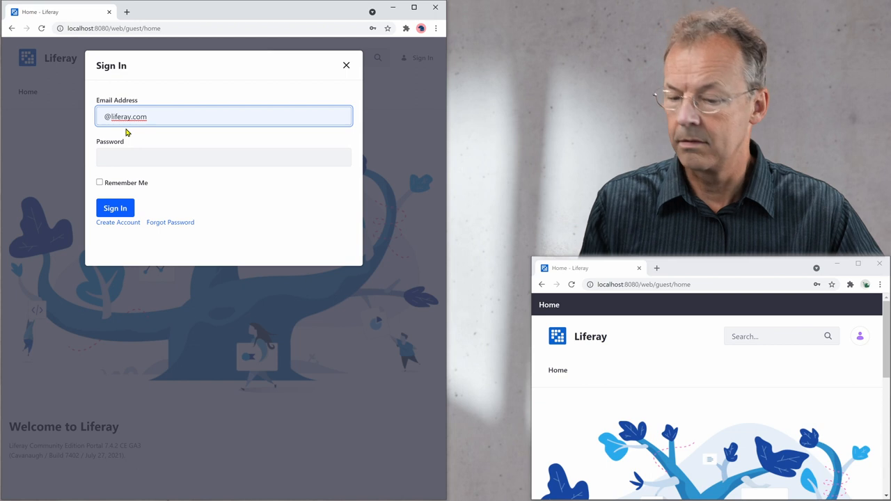
text(test)
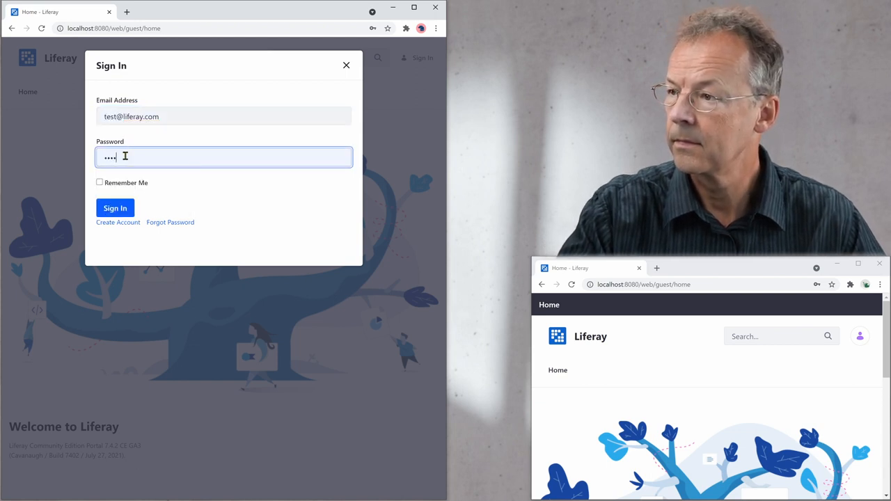
click(115, 207)
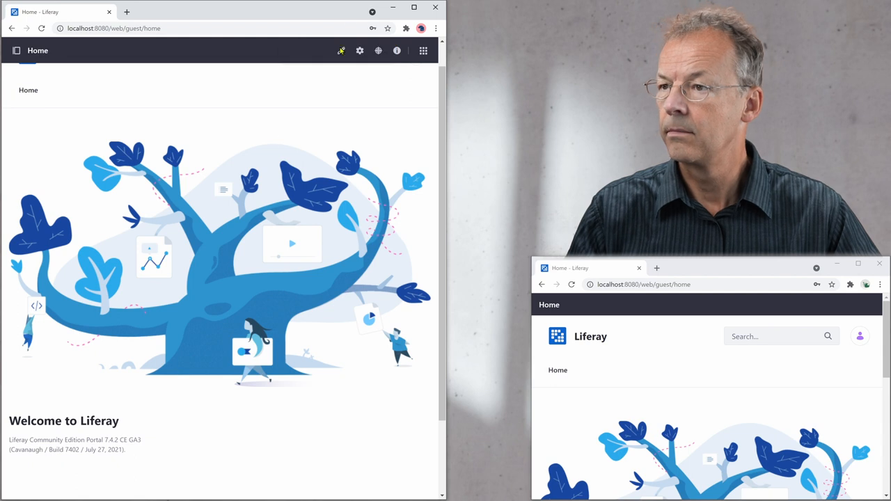
Switch the home page into edit mode and bring up the Web Content Display widget's options menu.
click(341, 50)
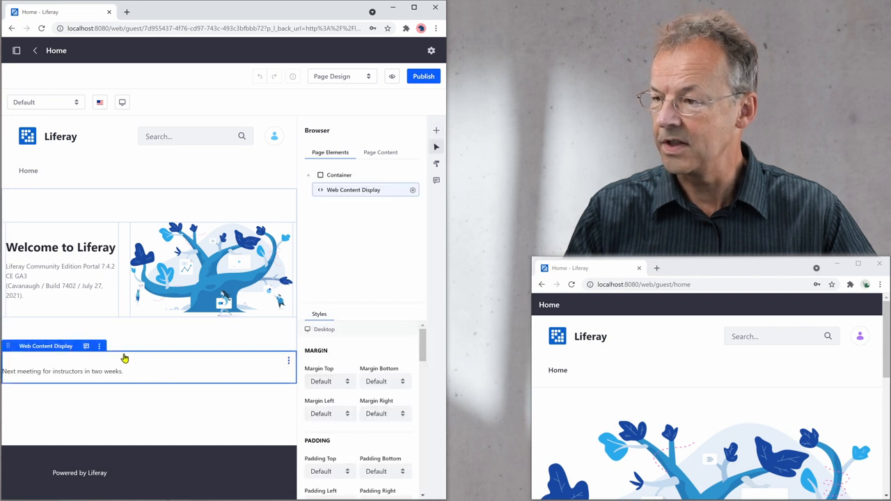
click(289, 361)
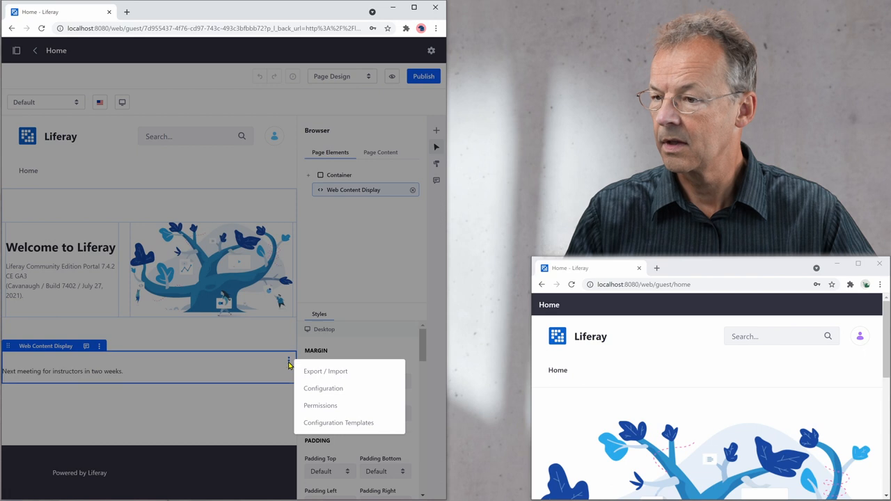
Show the widget's Permissions dialog, where View is granted only to Instructor and Owner.
click(321, 405)
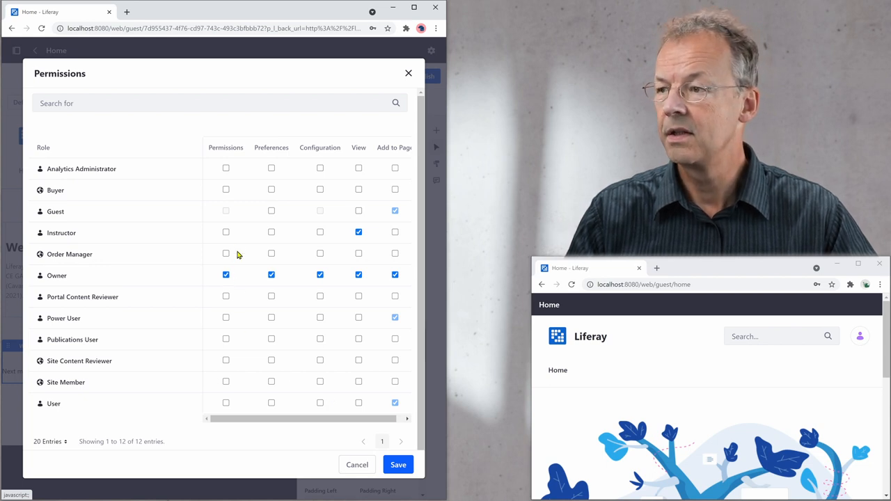
click(358, 231)
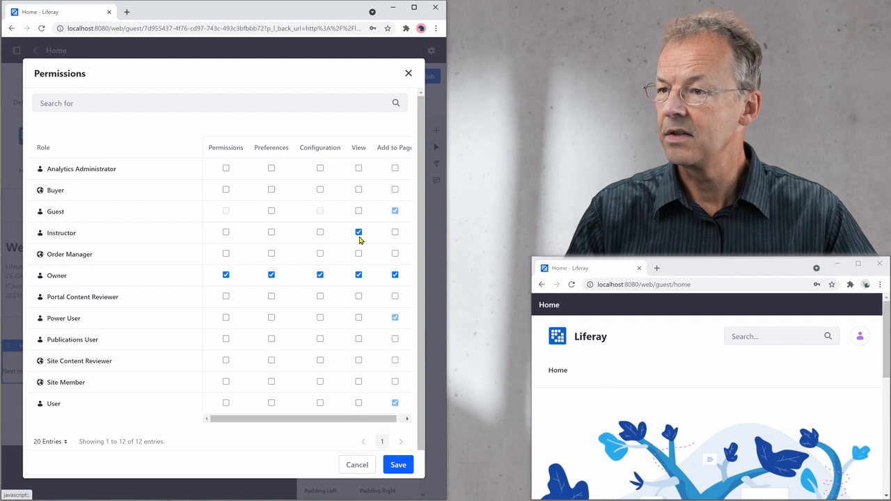